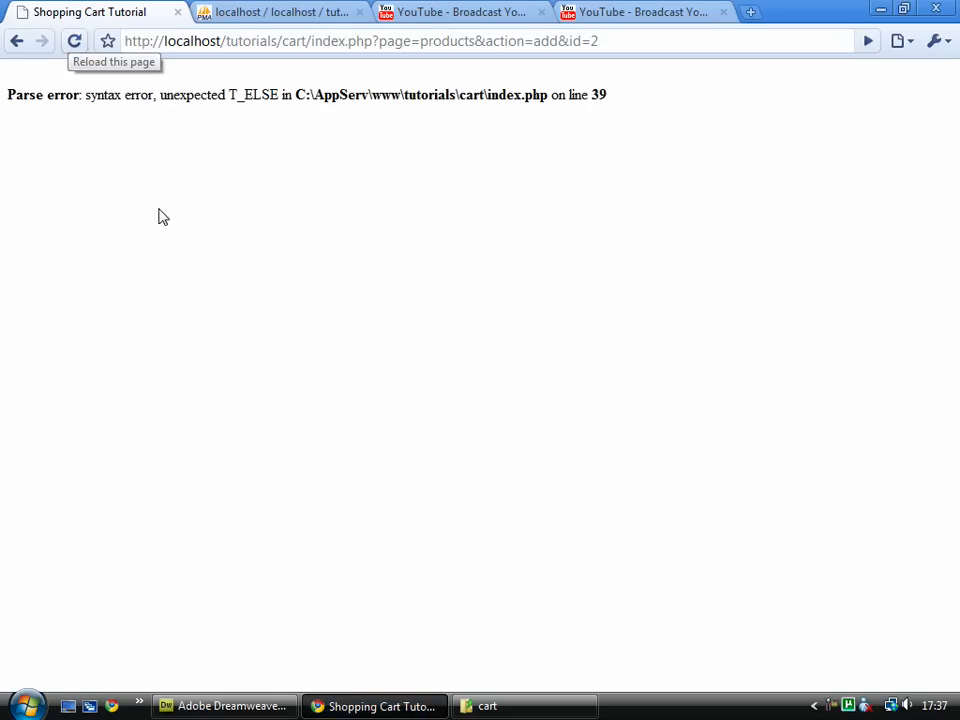
{"action": "mouse_move", "coordinate": [164, 216]}
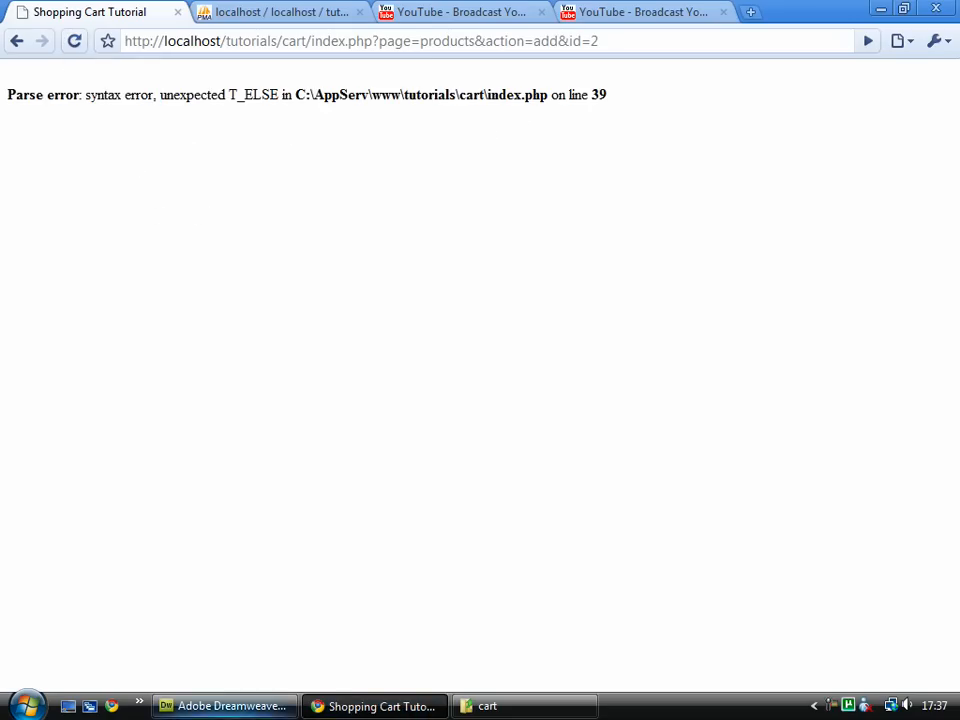
Step: Reload the cart page, then scroll index.php to the else block near line 39
{"action": "left_click", "coordinate": [224, 706]}
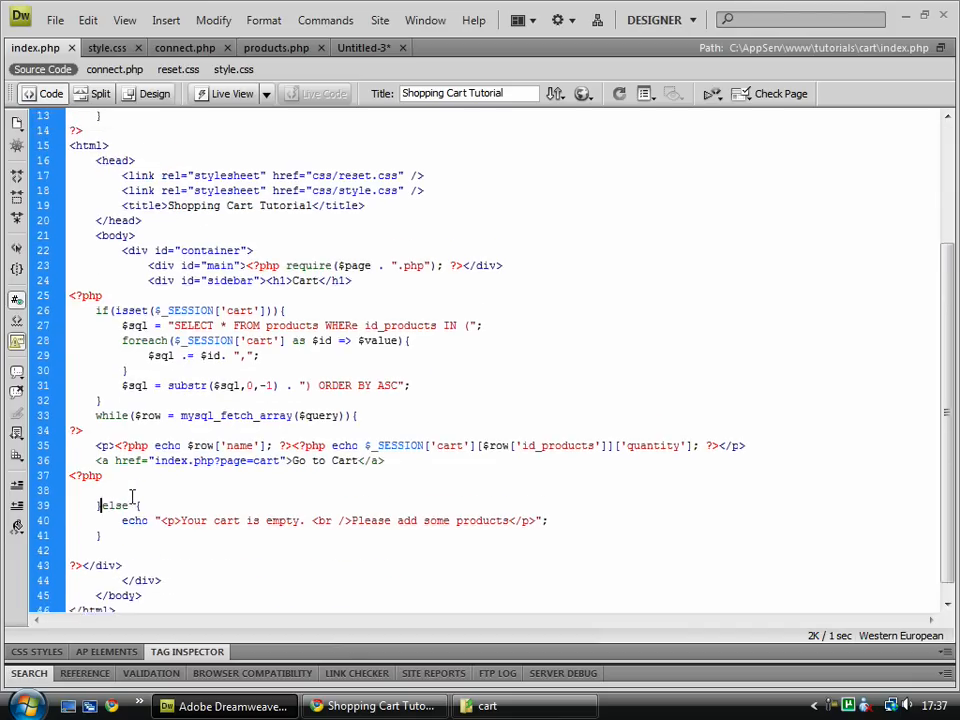
{"action": "scroll", "scroll_direction": "up", "scroll_amount": 3}
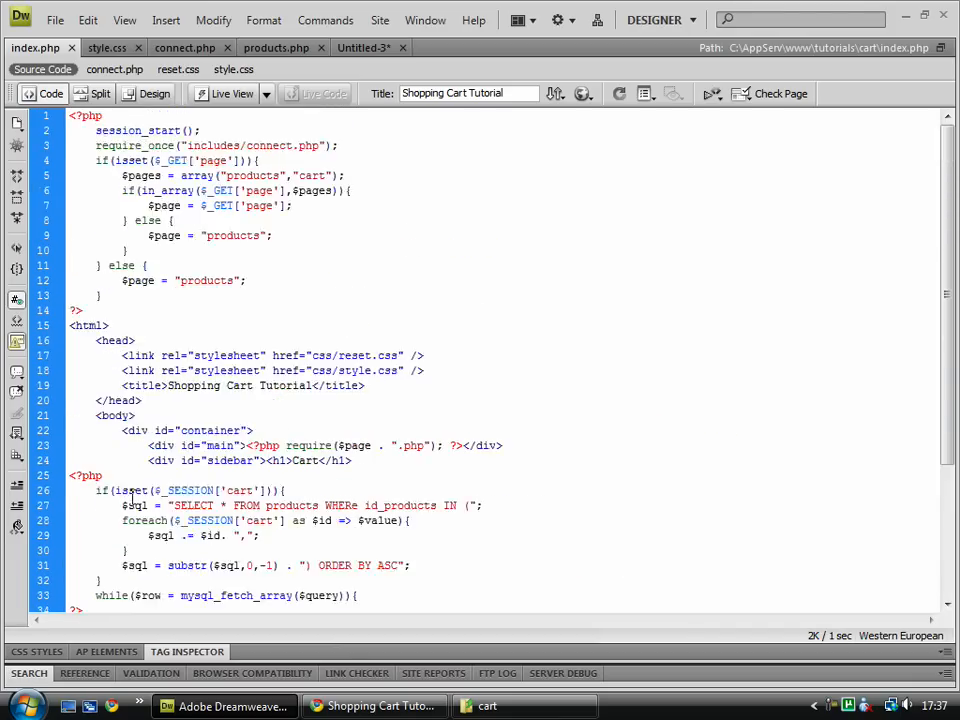
{"action": "scroll", "scroll_direction": "down", "scroll_amount": 3}
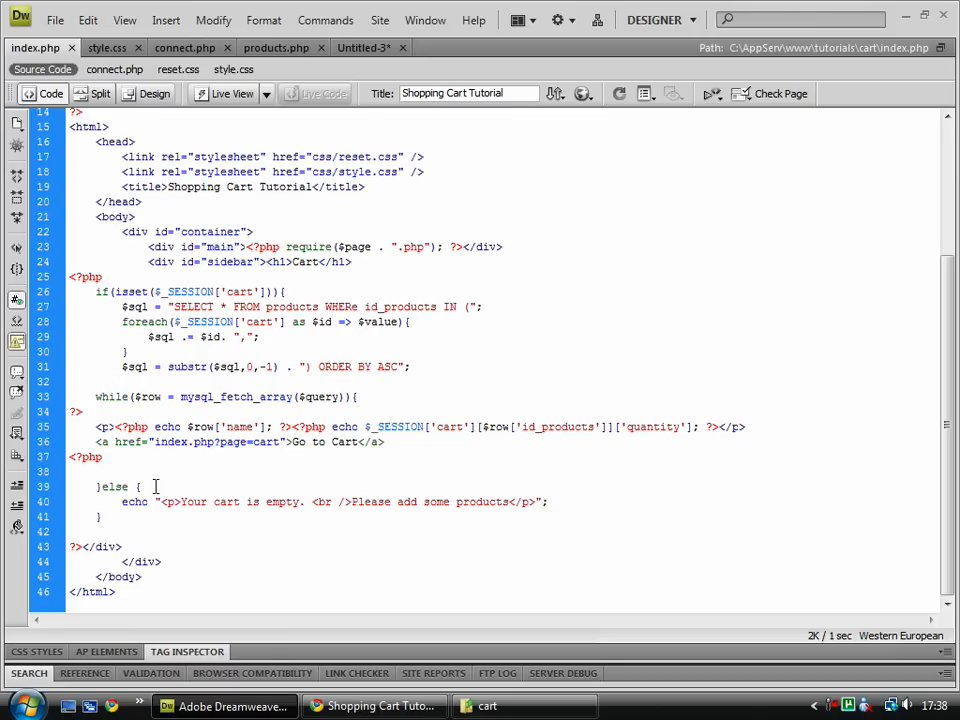
Step: Reload the page, return to Dreamweaver and switch to the Untitled-3 cart-code copy
{"action": "left_click", "coordinate": [374, 706]}
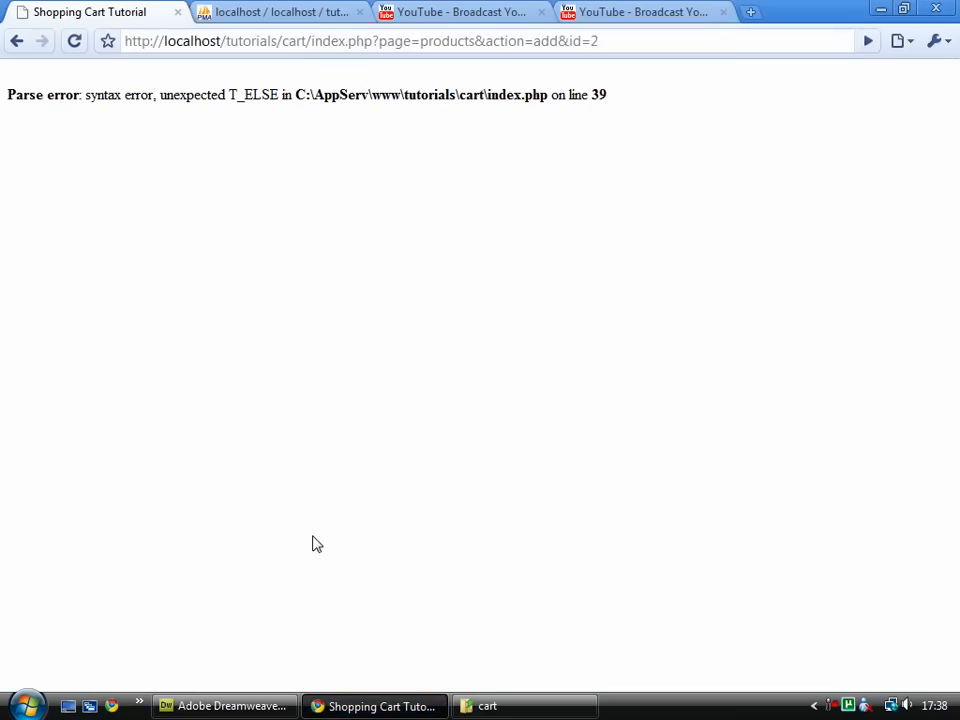
{"action": "mouse_move", "coordinate": [116, 174]}
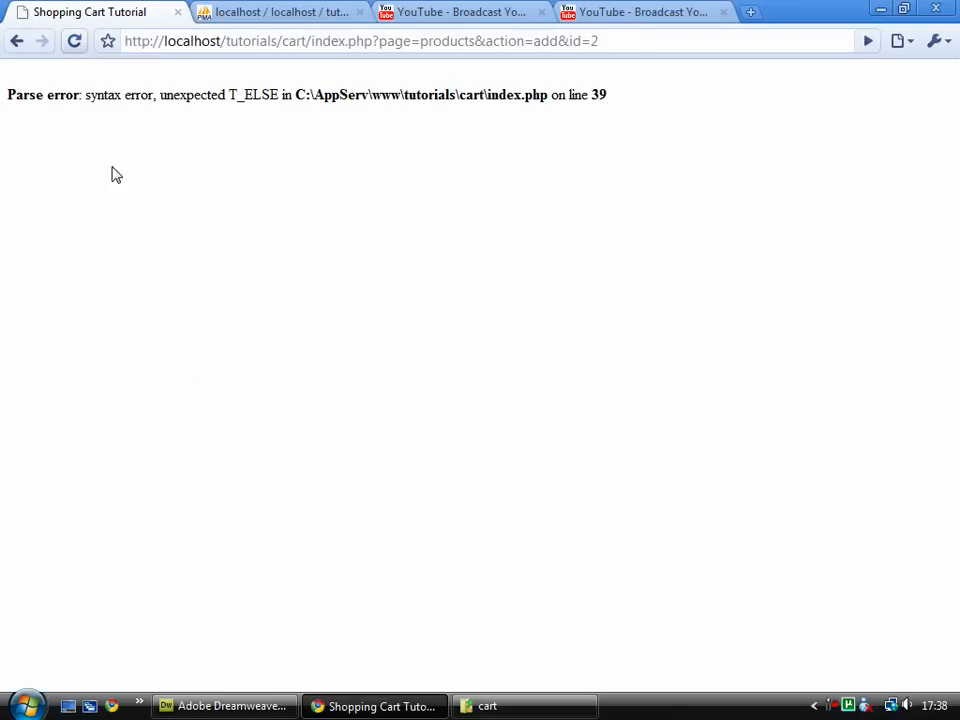
{"action": "left_click", "coordinate": [224, 704]}
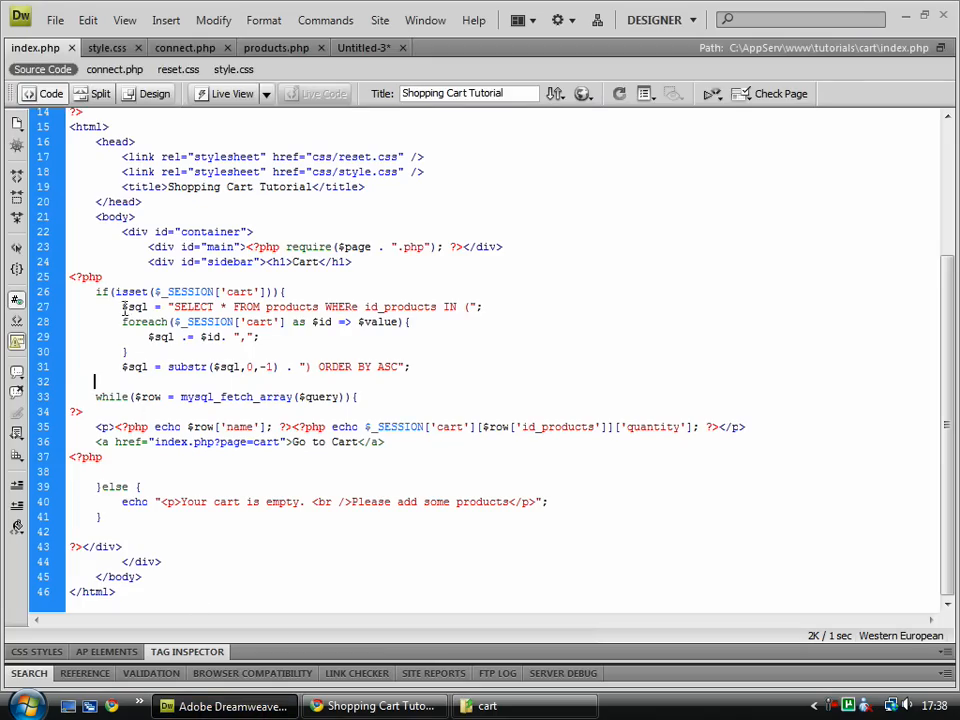
{"action": "left_click", "coordinate": [362, 48]}
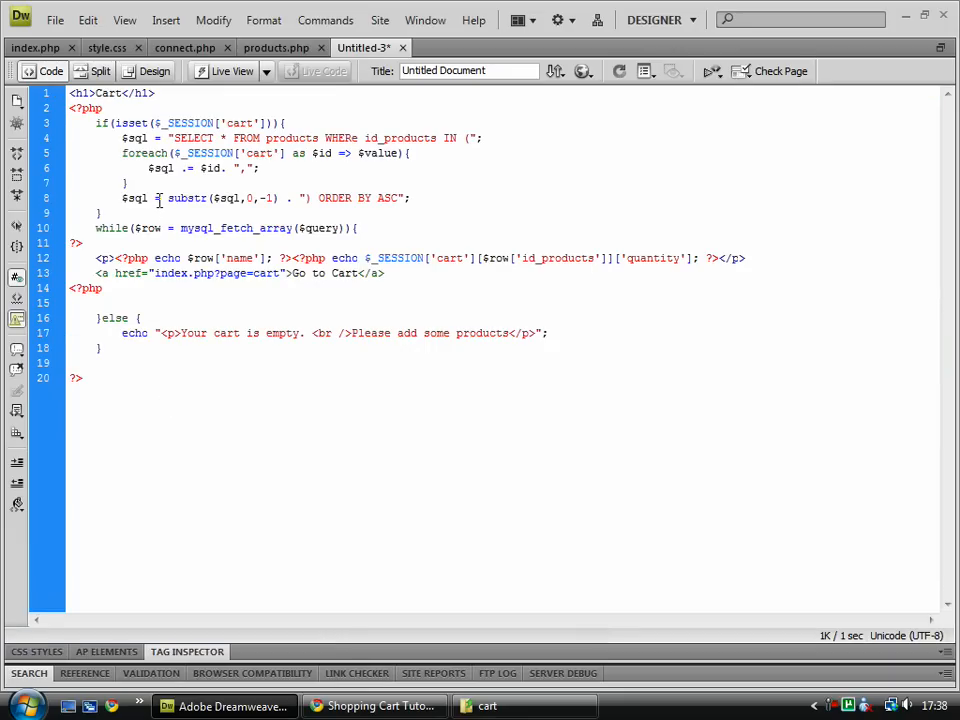
Step: Remove the blank line before the while loop, copy all the cart code and return to Chrome
{"action": "left_click", "coordinate": [82, 376]}
{"action": "type", "text": "E"}
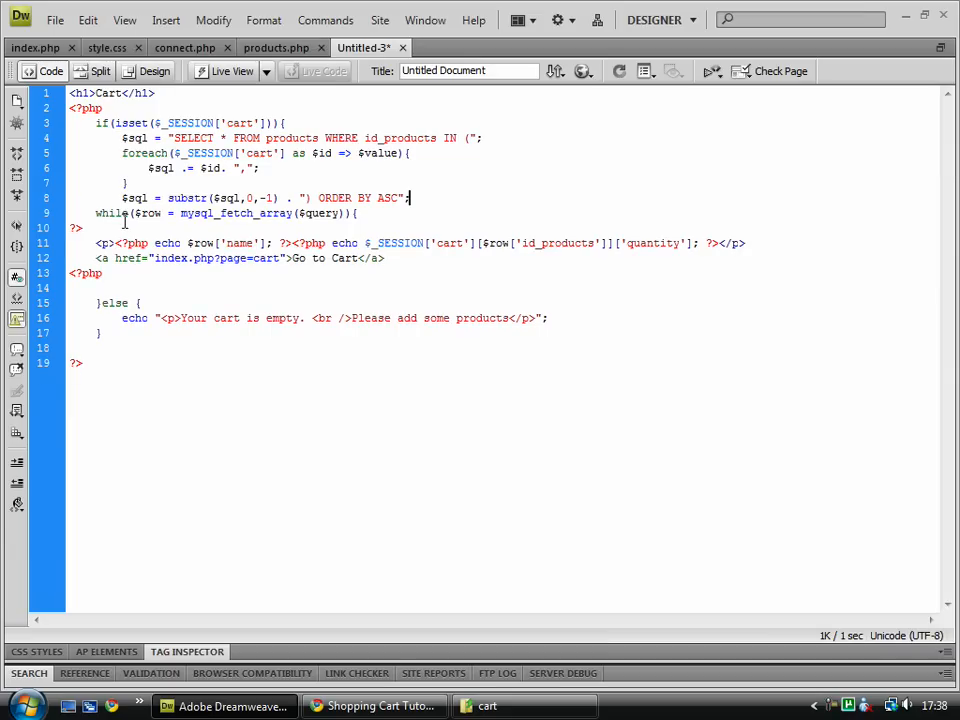
{"action": "key", "text": "ctrl+s"}
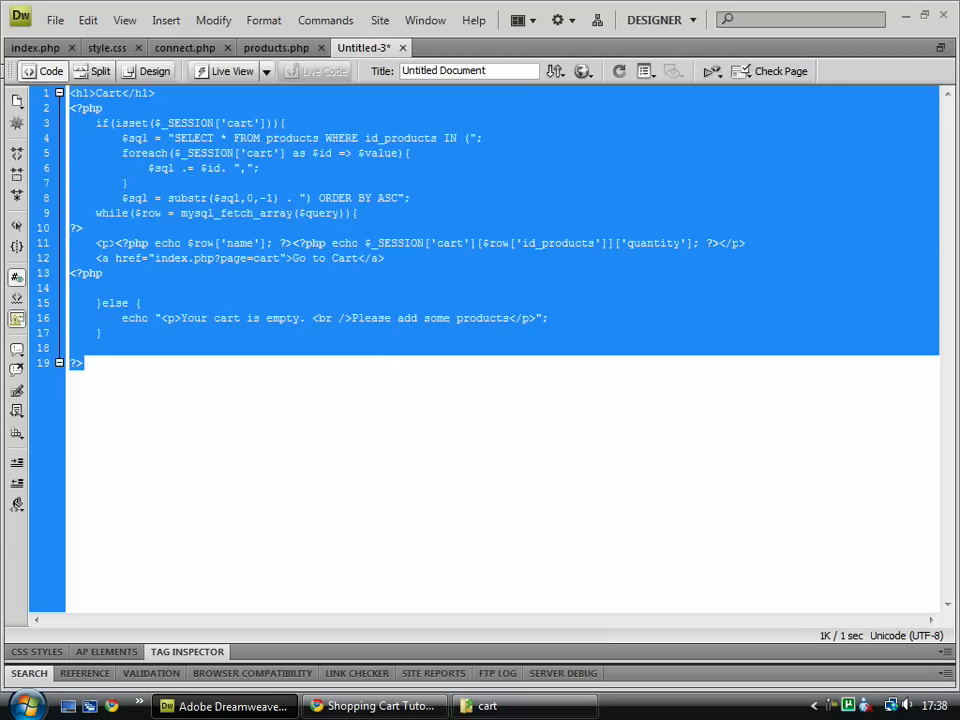
{"action": "left_click", "coordinate": [36, 48]}
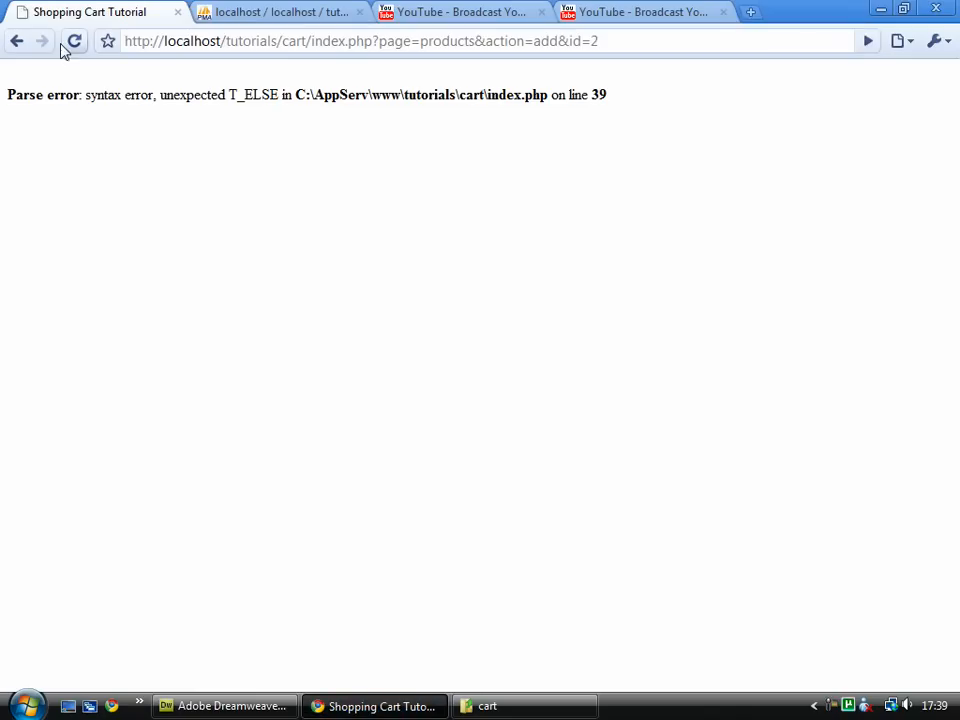
Step: Reload the page in Chrome to retest the cart code
{"action": "left_click", "coordinate": [224, 704]}
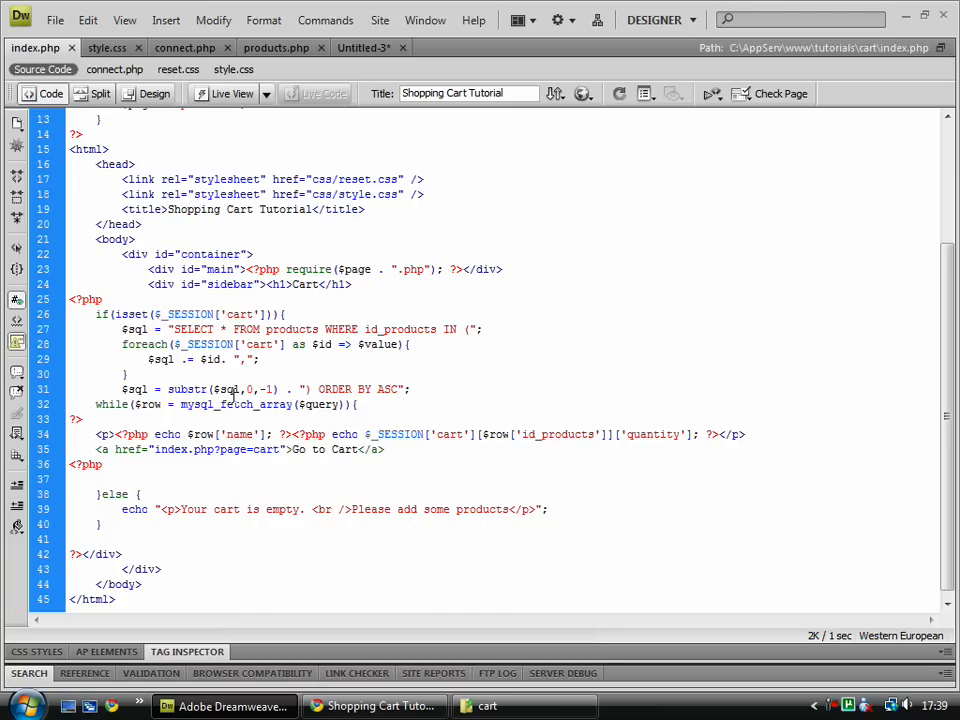
{"action": "mouse_move", "coordinate": [284, 480]}
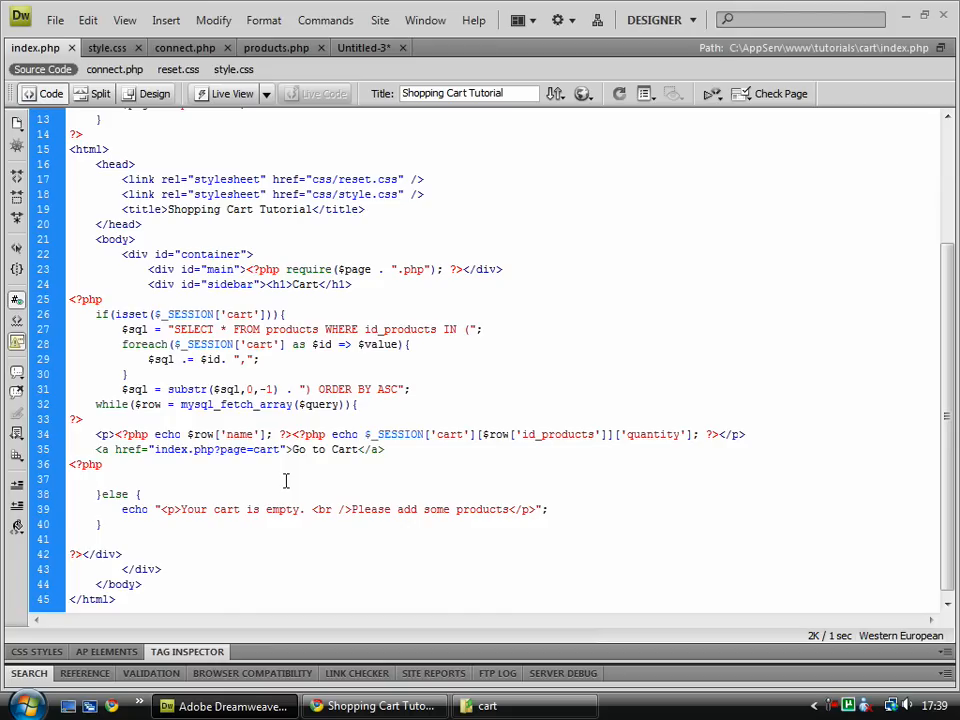
Step: In Untitled-3, add $query = mysql_query($sql); after the ORDER BY line
{"action": "left_click", "coordinate": [364, 48]}
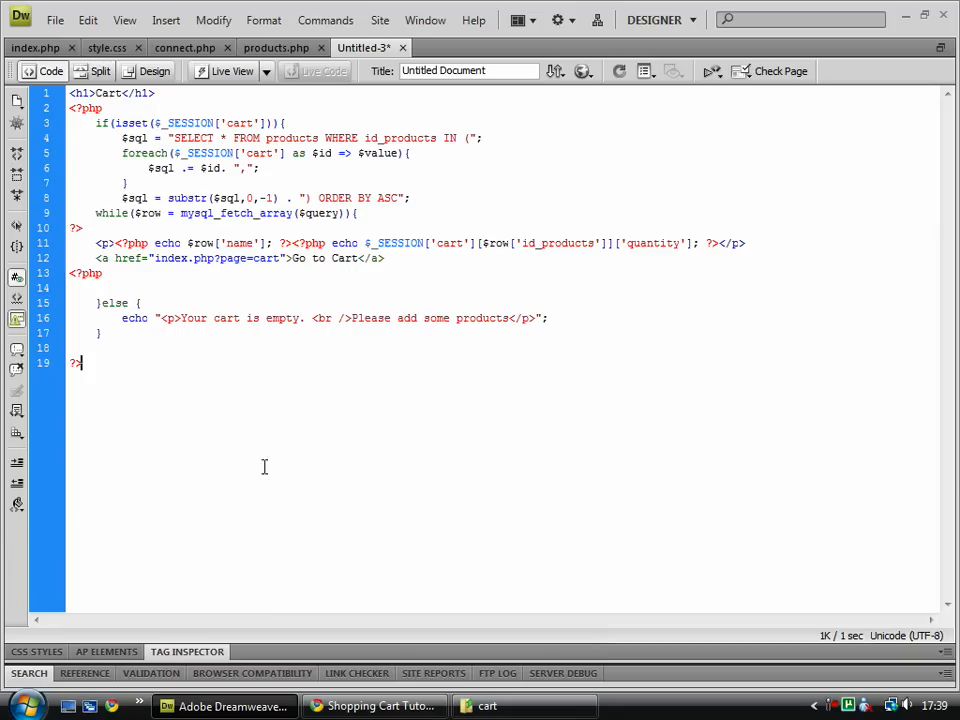
{"action": "mouse_move", "coordinate": [380, 204]}
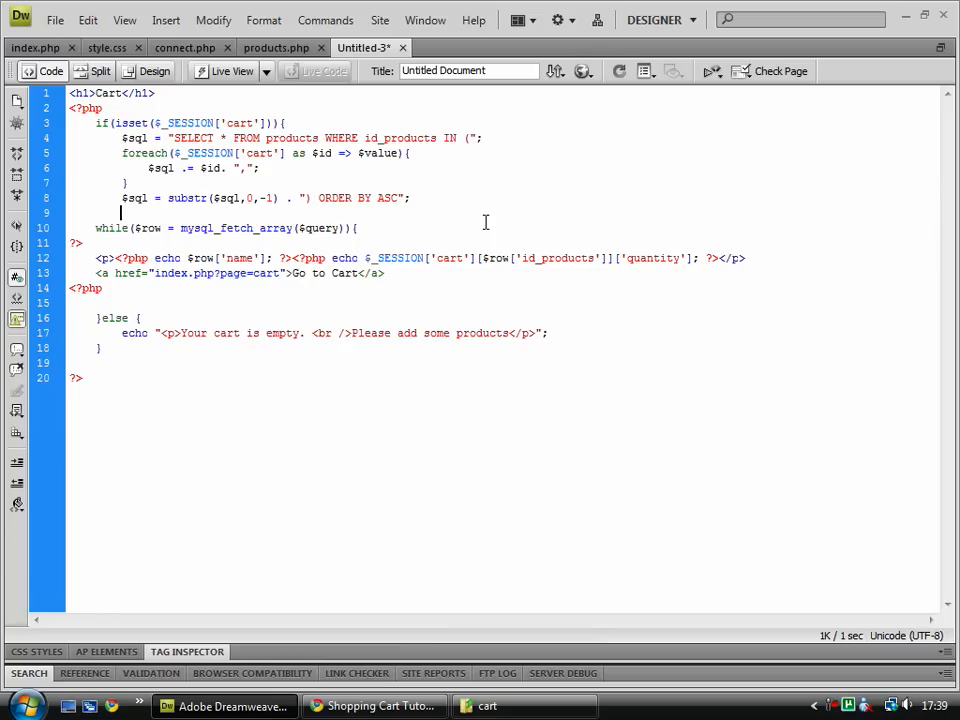
{"action": "type", "text": "$mysql_"}
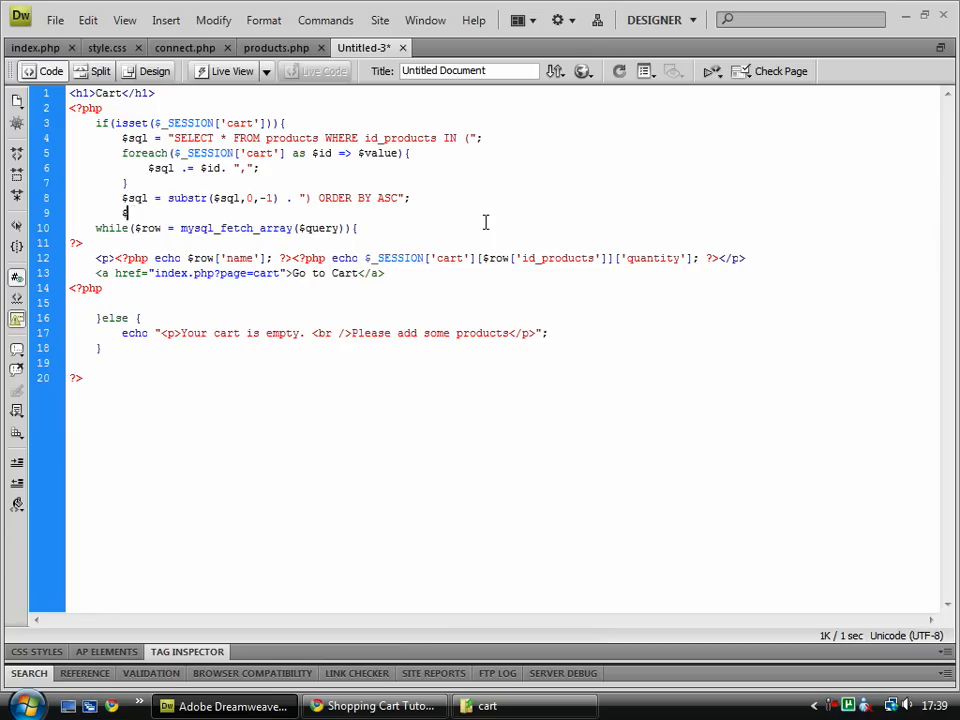
{"action": "type", "text": "$query = my"}
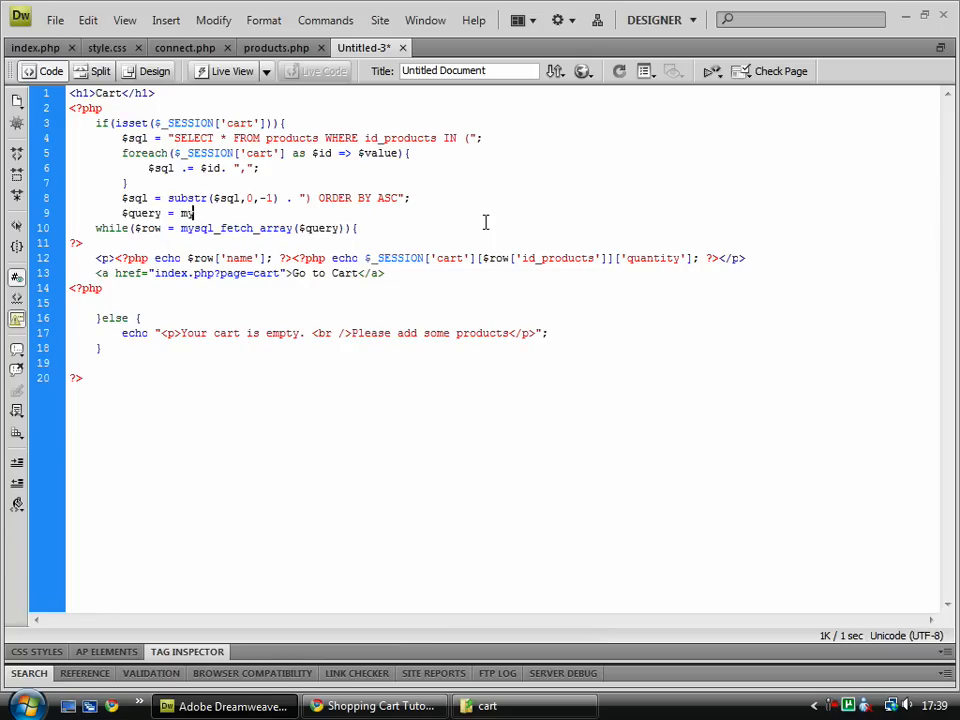
{"action": "type", "text": "sql_query($sql);"}
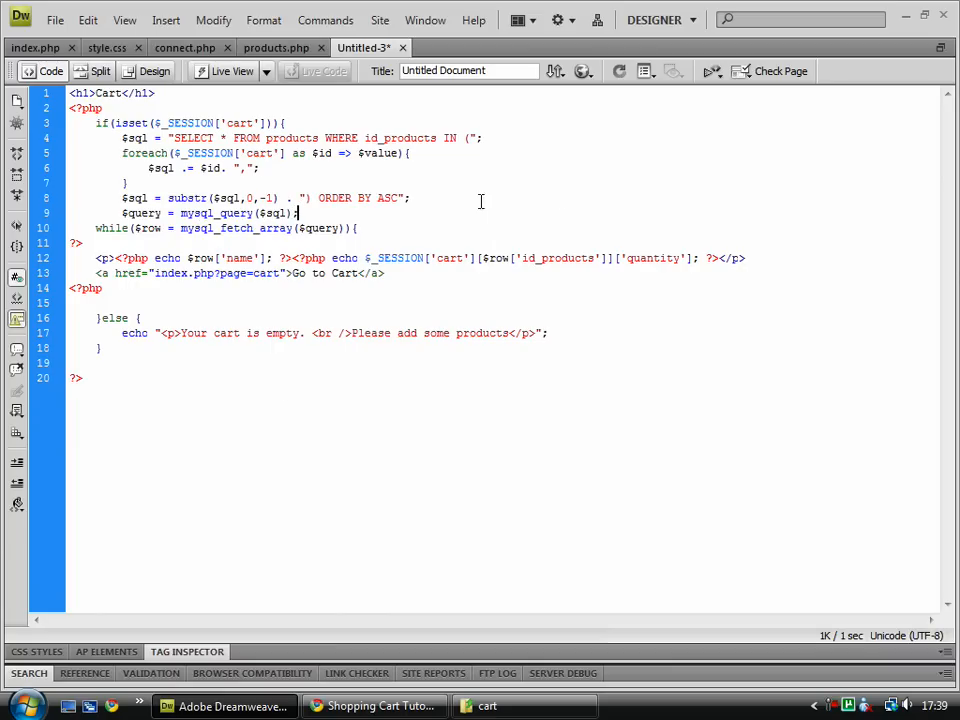
Step: Copy the updated cart code into index.php and check the result in Chrome
{"action": "key", "text": "ctrl+s"}
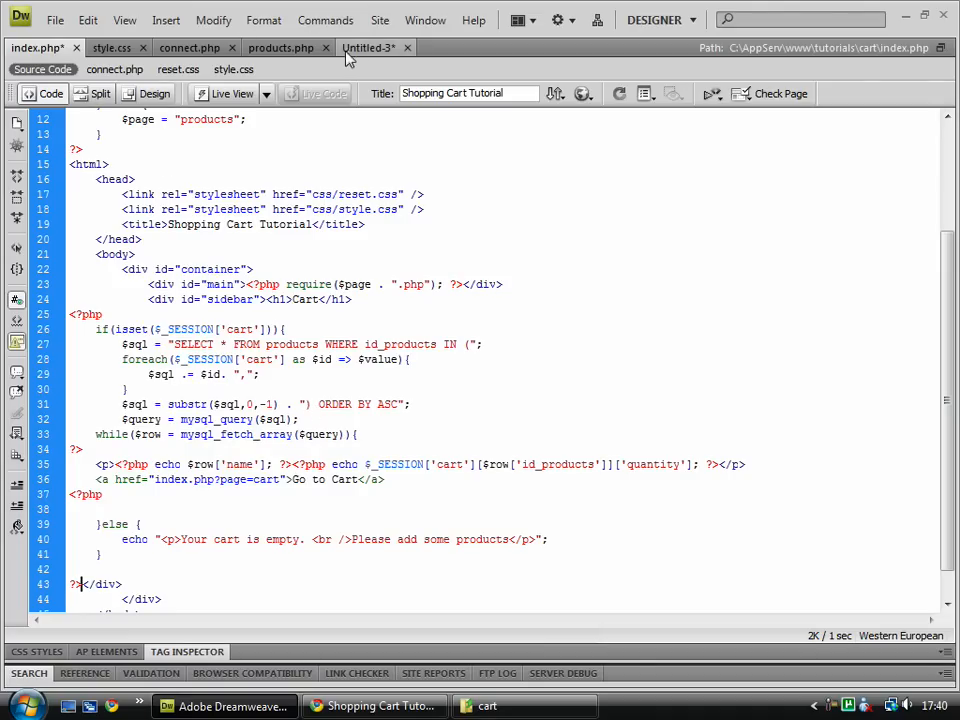
{"action": "left_click", "coordinate": [368, 48]}
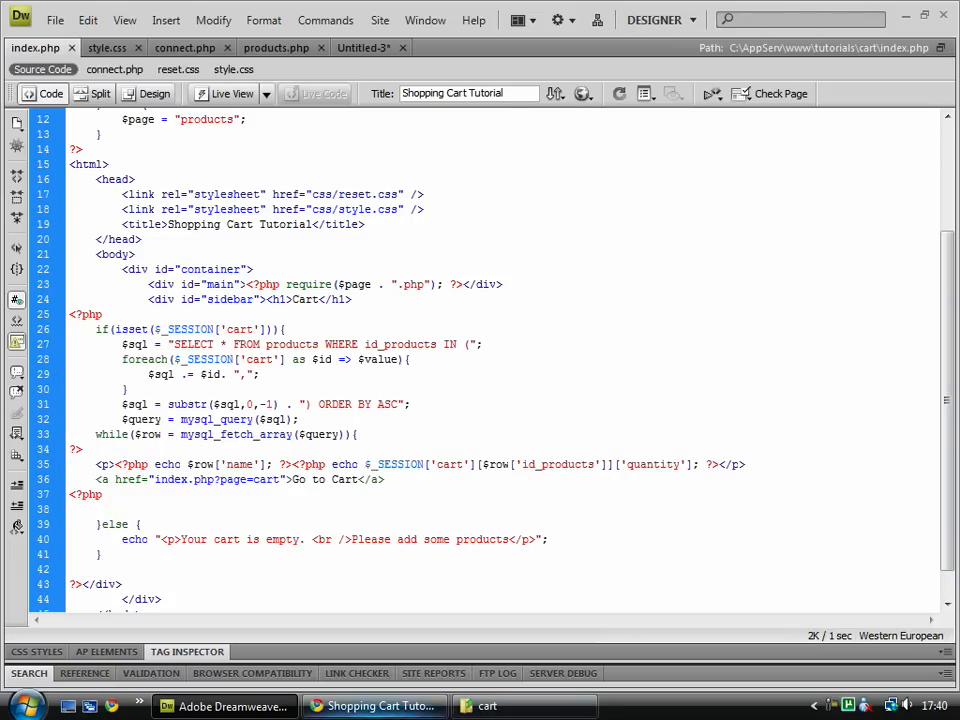
{"action": "left_click", "coordinate": [372, 704]}
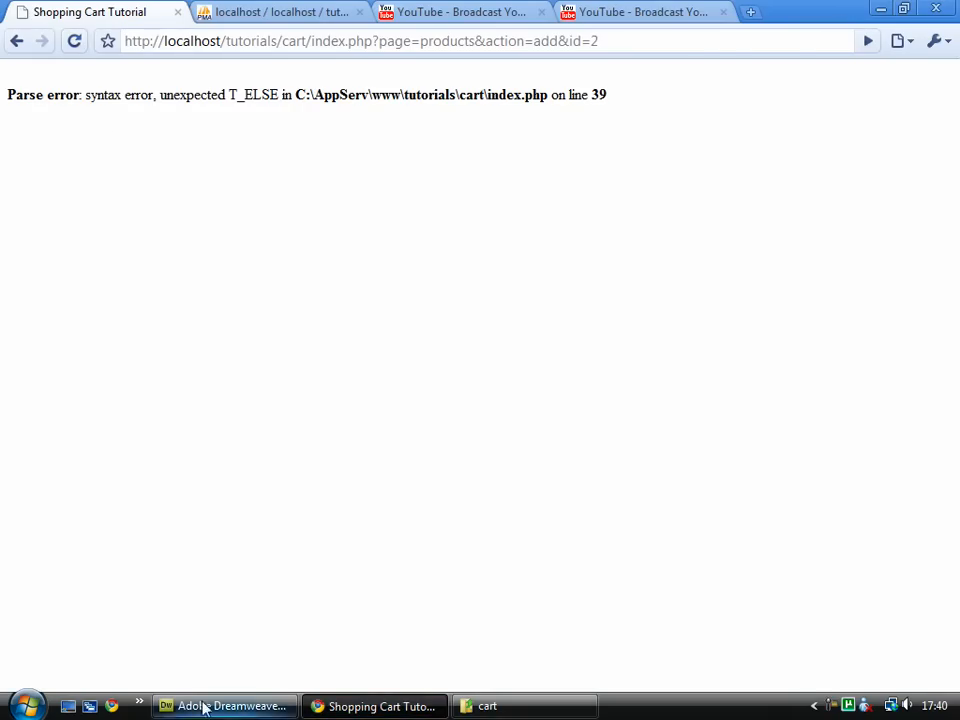
{"action": "left_click", "coordinate": [224, 706]}
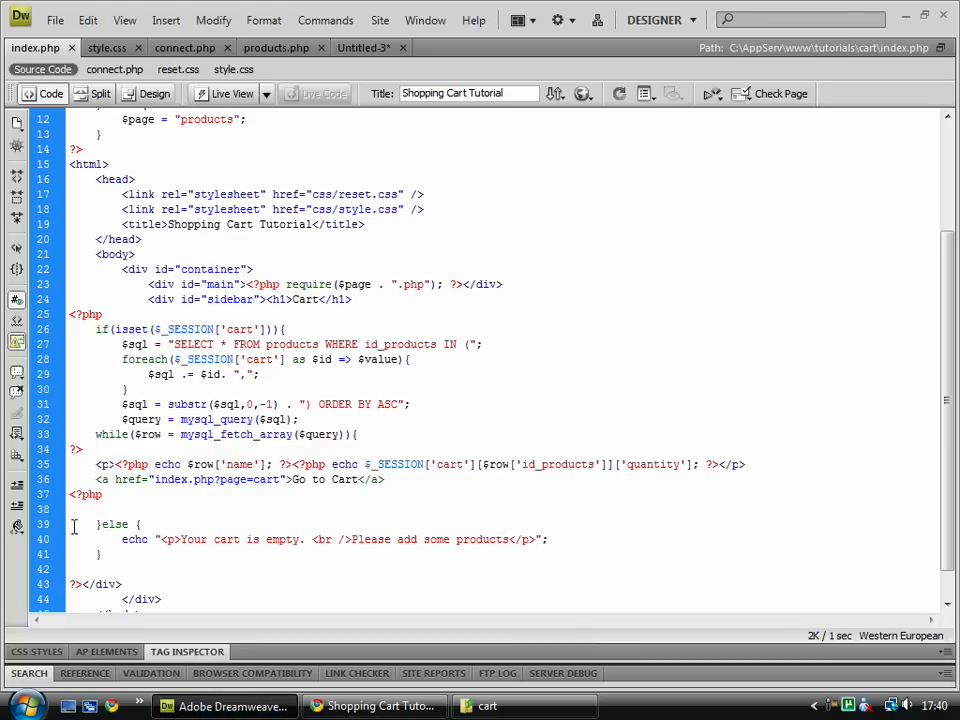
{"action": "double_click", "coordinate": [114, 524]}
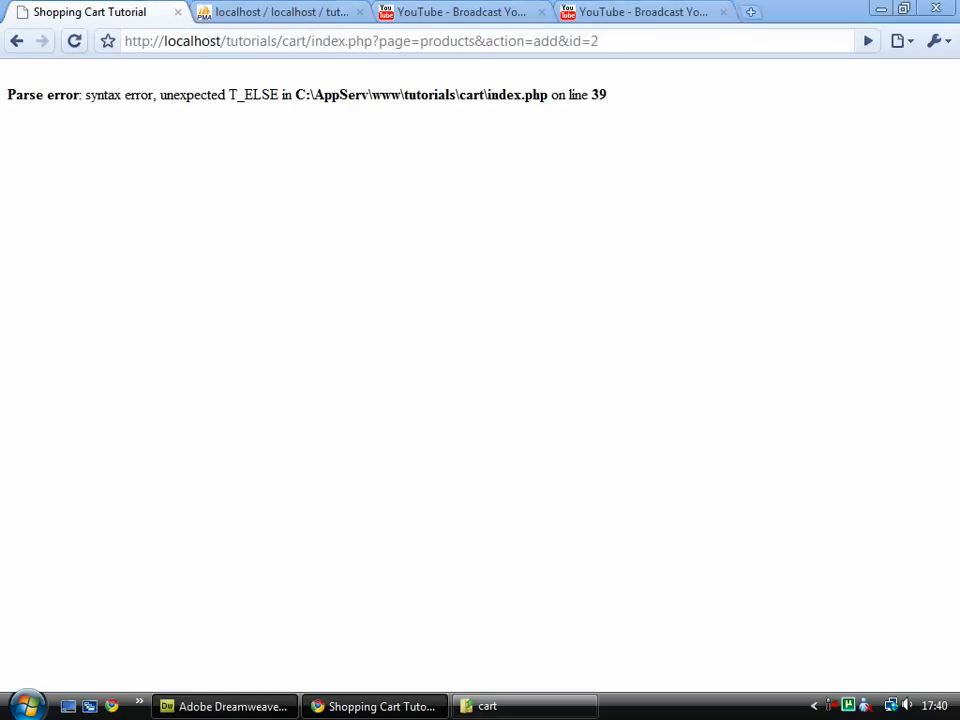
{"action": "left_click", "coordinate": [224, 706]}
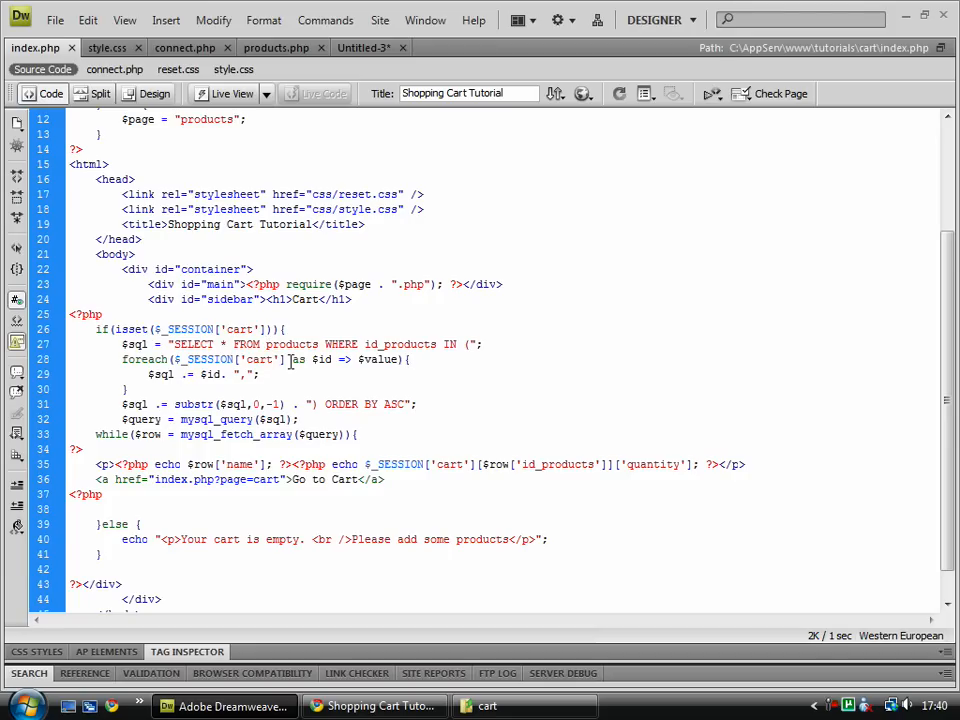
{"action": "mouse_move", "coordinate": [400, 362]}
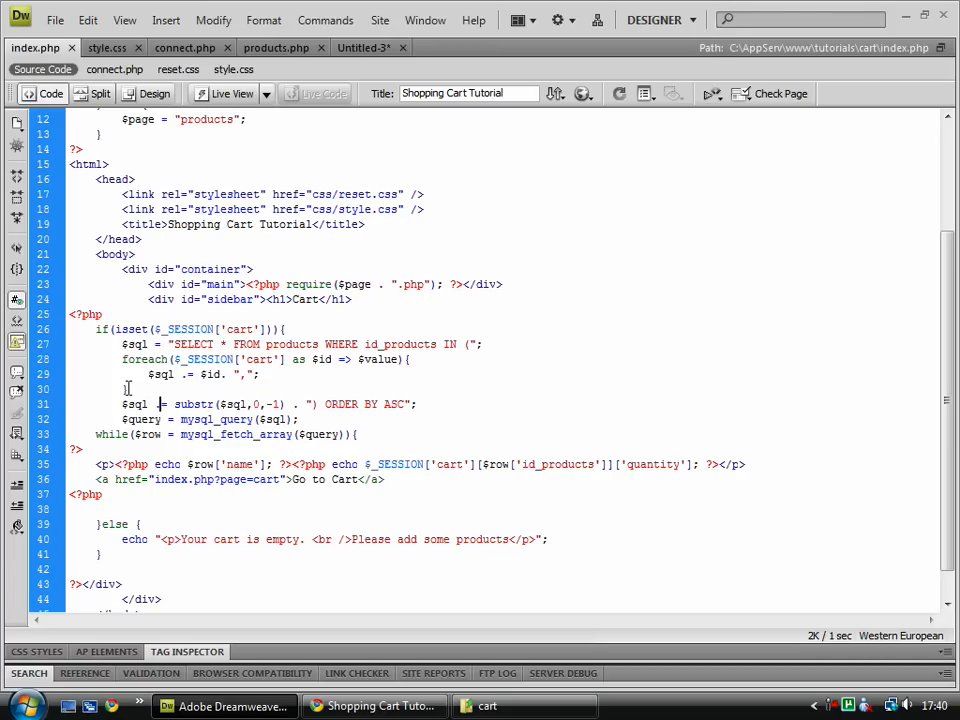
{"action": "left_click", "coordinate": [160, 404]}
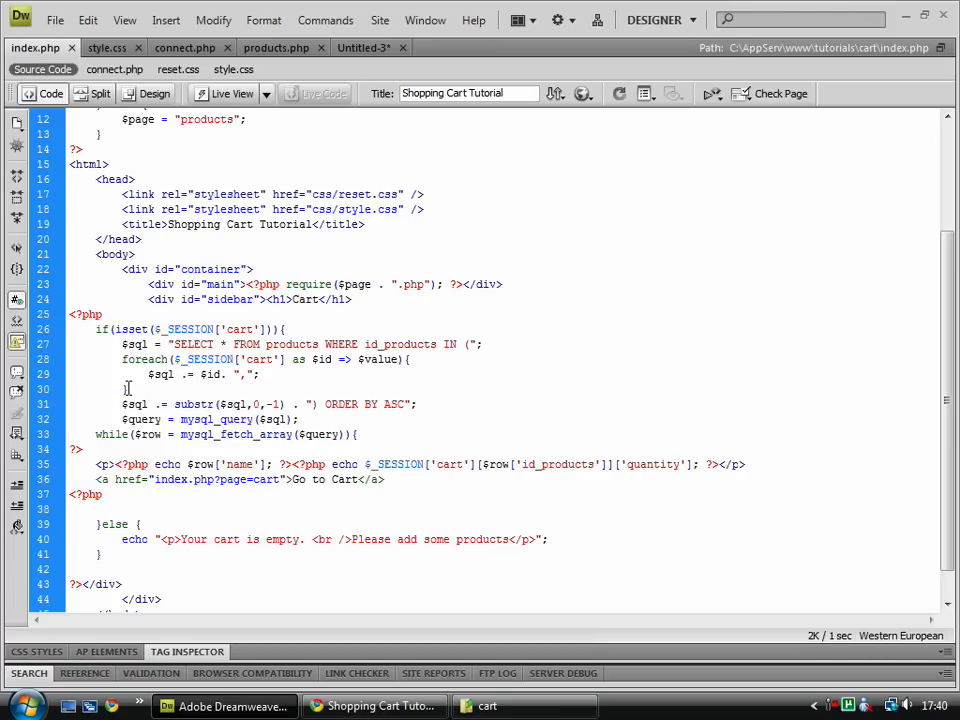
{"action": "scroll", "scroll_direction": "down", "scroll_amount": 3}
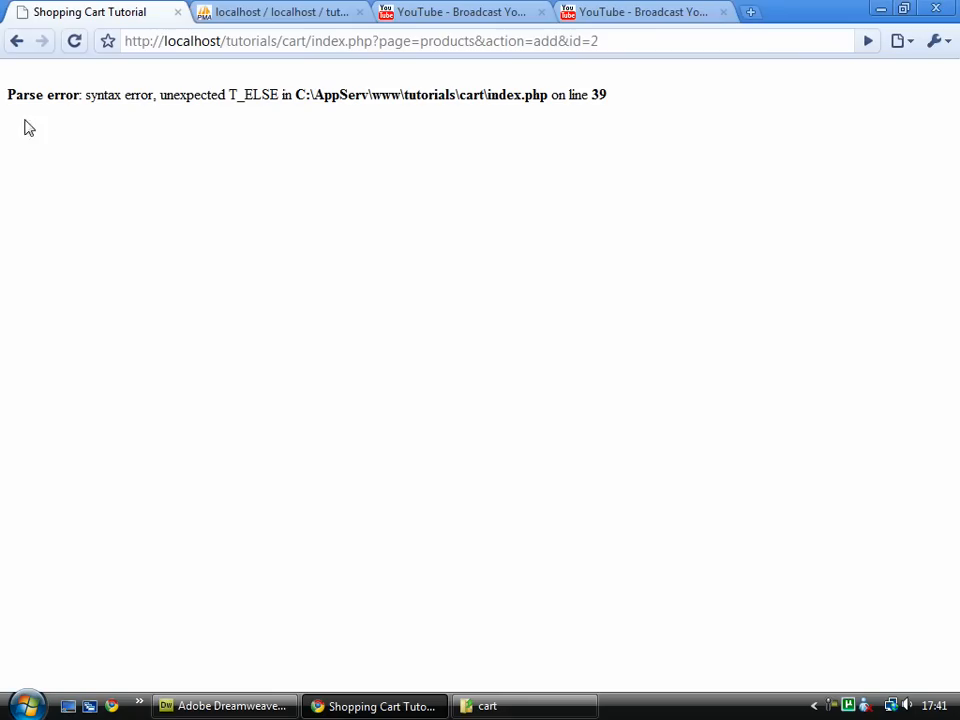
{"action": "left_click", "coordinate": [72, 40]}
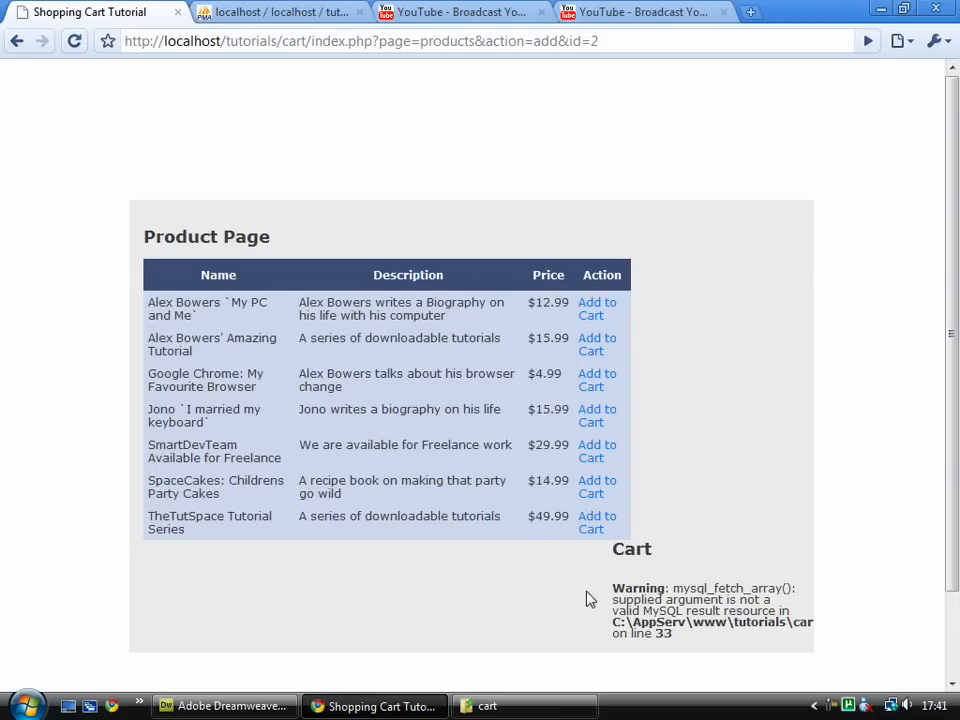
{"action": "mouse_move", "coordinate": [224, 706]}
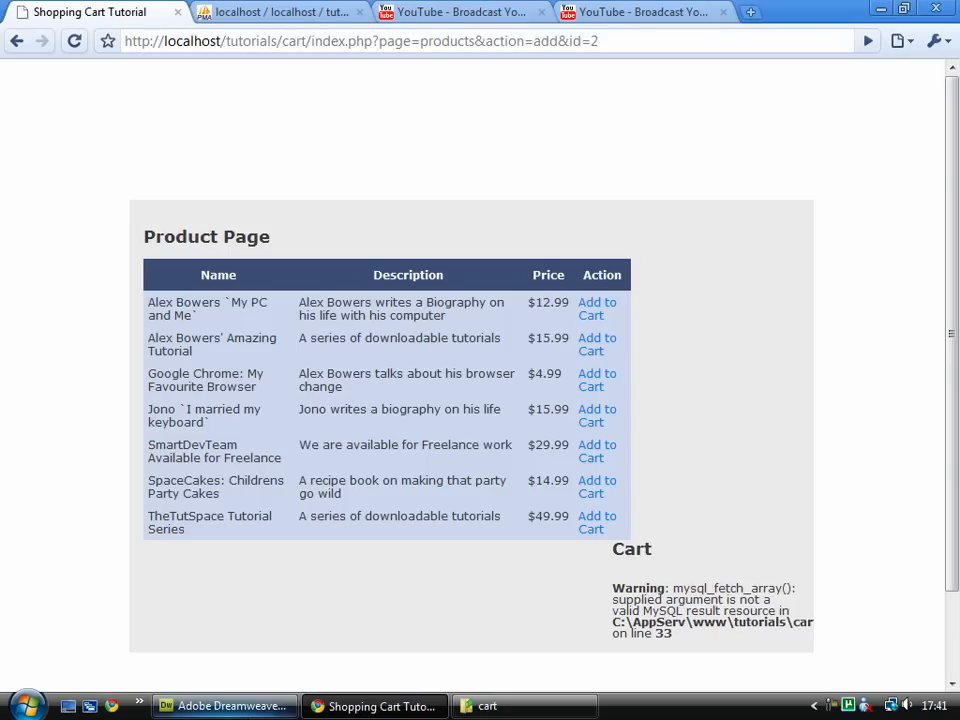
Step: Reload the shopping cart page so the product table renders
{"action": "left_click", "coordinate": [224, 706]}
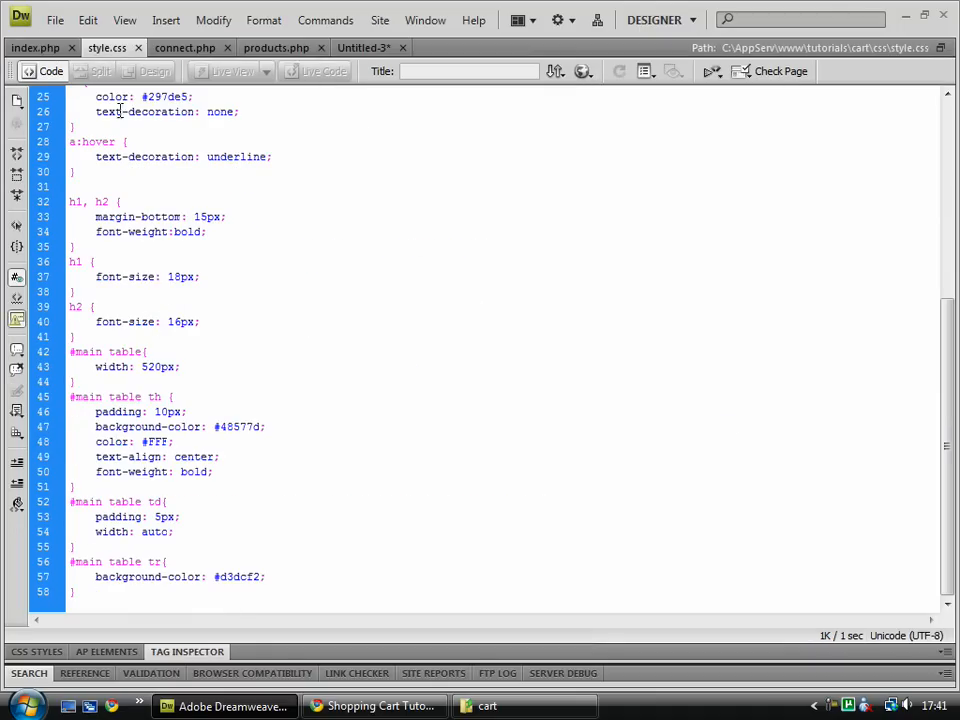
Step: Give the #main table a smaller width in style.css and view the narrower table in Chrome
{"action": "double_click", "coordinate": [156, 366]}
{"action": "type", "text": "46"}
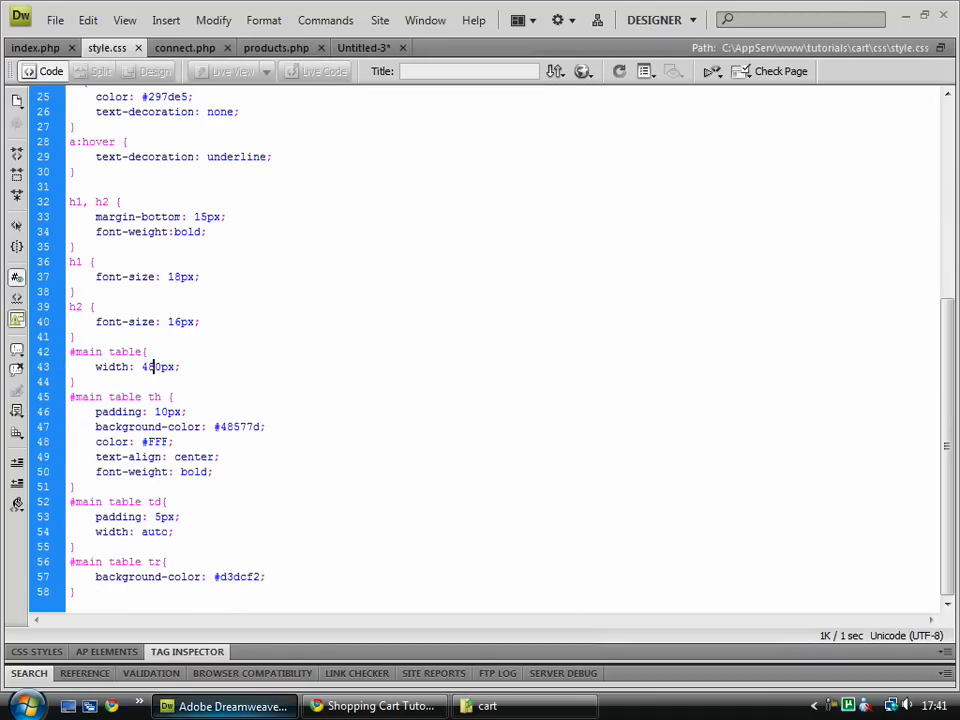
{"action": "left_click", "coordinate": [374, 706]}
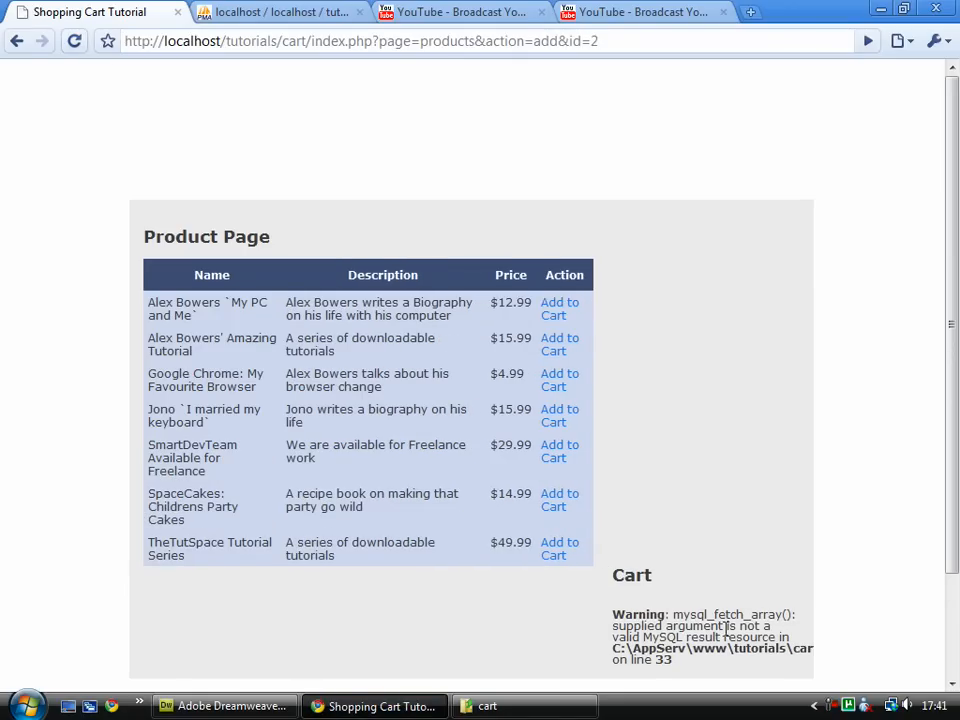
{"action": "scroll", "scroll_direction": "up", "scroll_amount": 3}
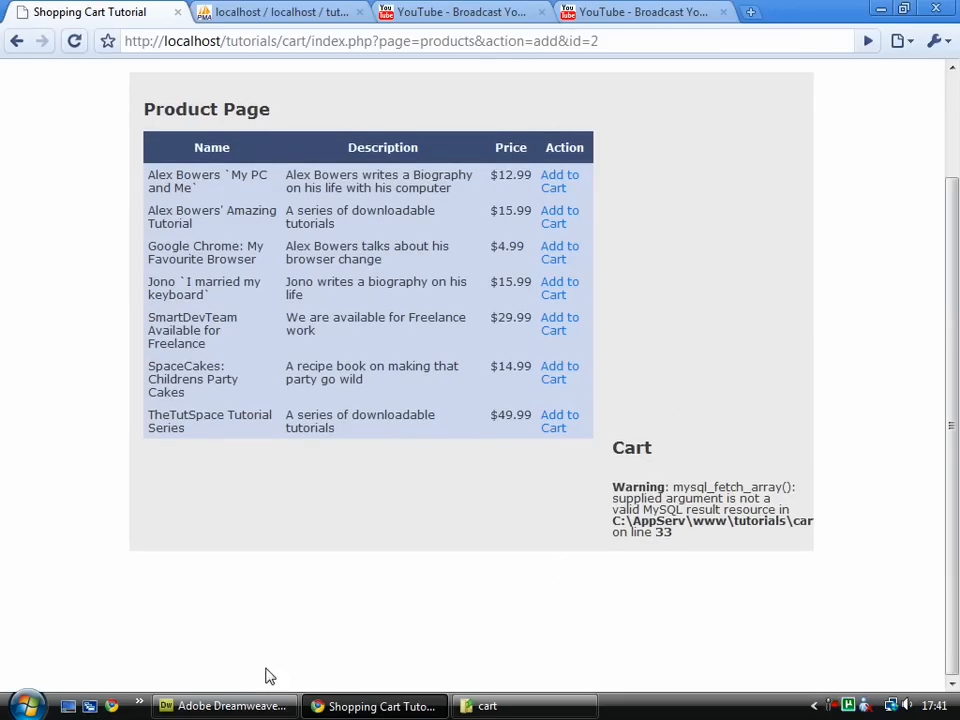
{"action": "left_click", "coordinate": [224, 706]}
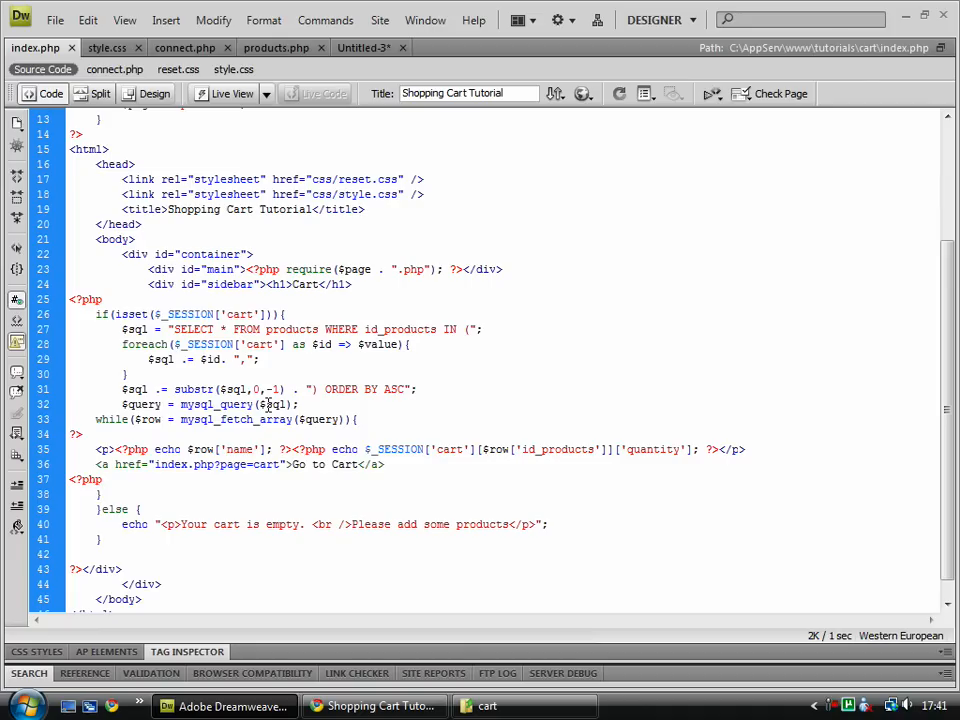
{"action": "mouse_move", "coordinate": [152, 384]}
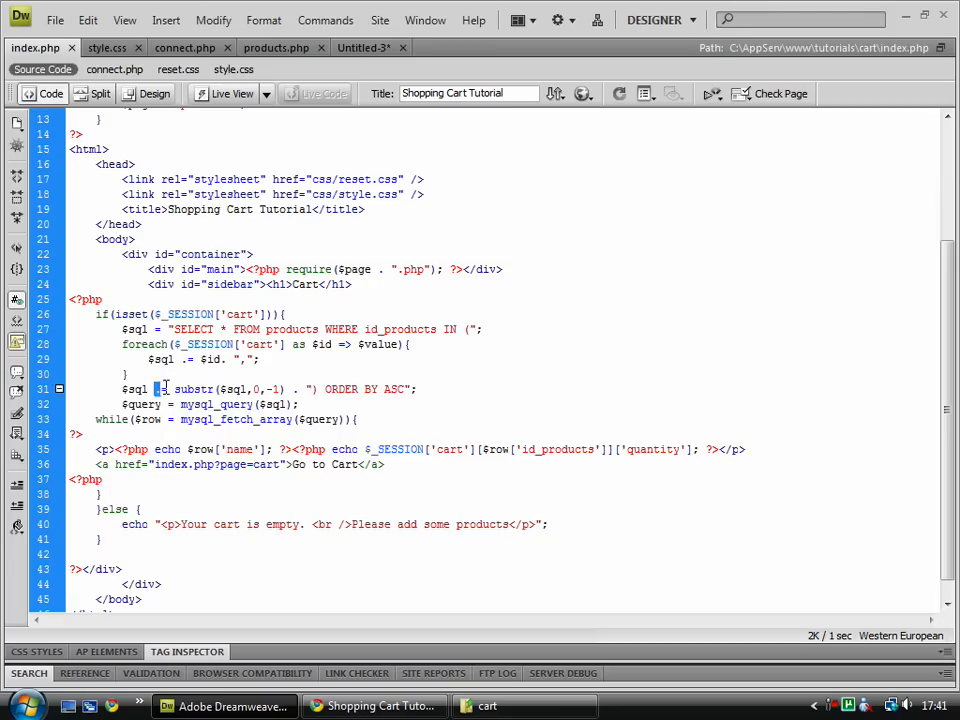
Step: Change '$sql .= substr(...)' to '$sql = substr(...)' in index.php and reload the page
{"action": "left_click", "coordinate": [184, 584]}
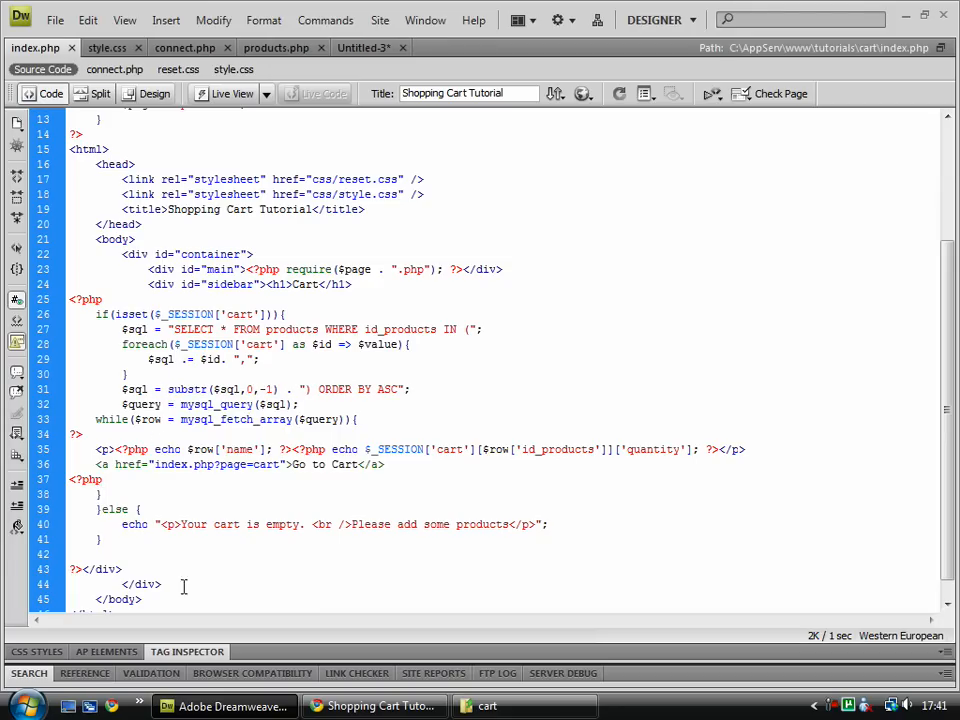
{"action": "left_click", "coordinate": [376, 706]}
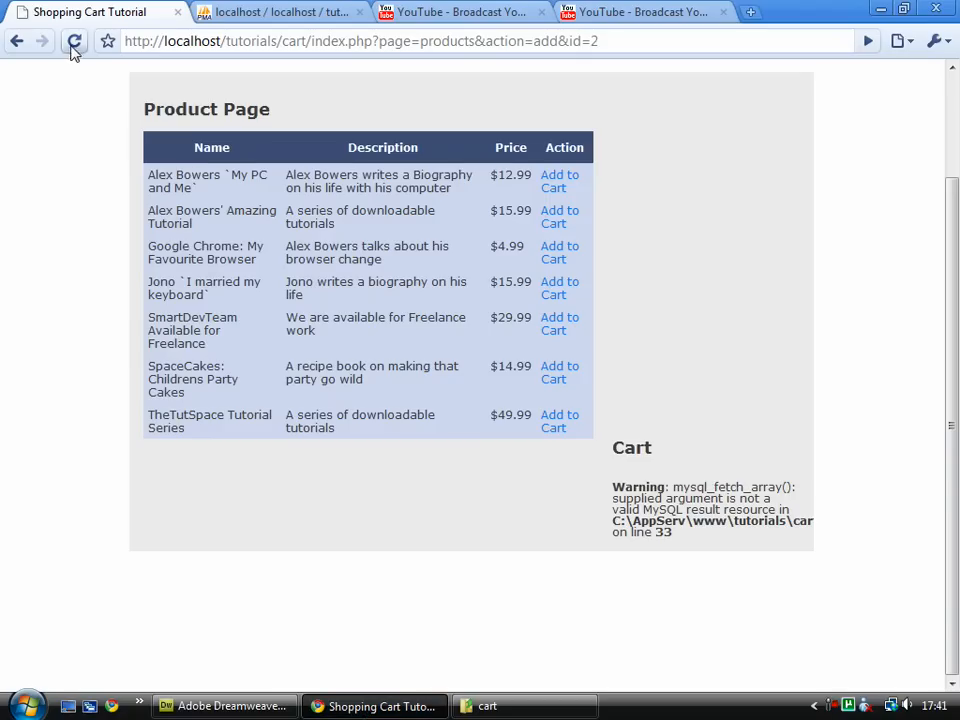
{"action": "left_click", "coordinate": [228, 706]}
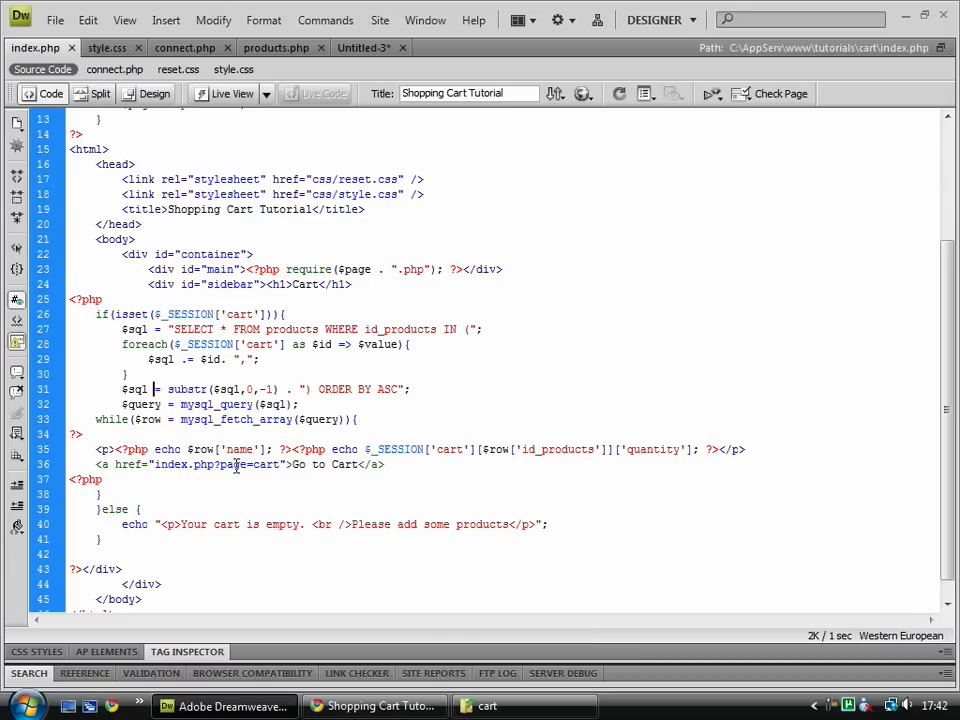
{"action": "left_click", "coordinate": [154, 388]}
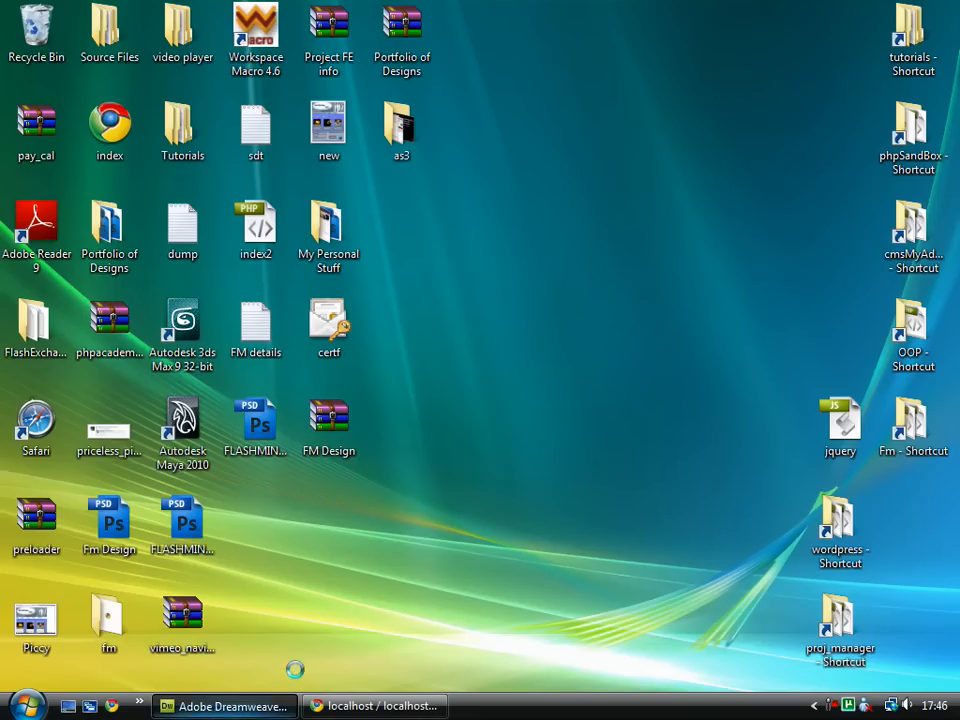
Step: Restore Adobe Dreamweaver from the taskbar to show index.php's cart code
{"action": "left_click", "coordinate": [224, 706]}
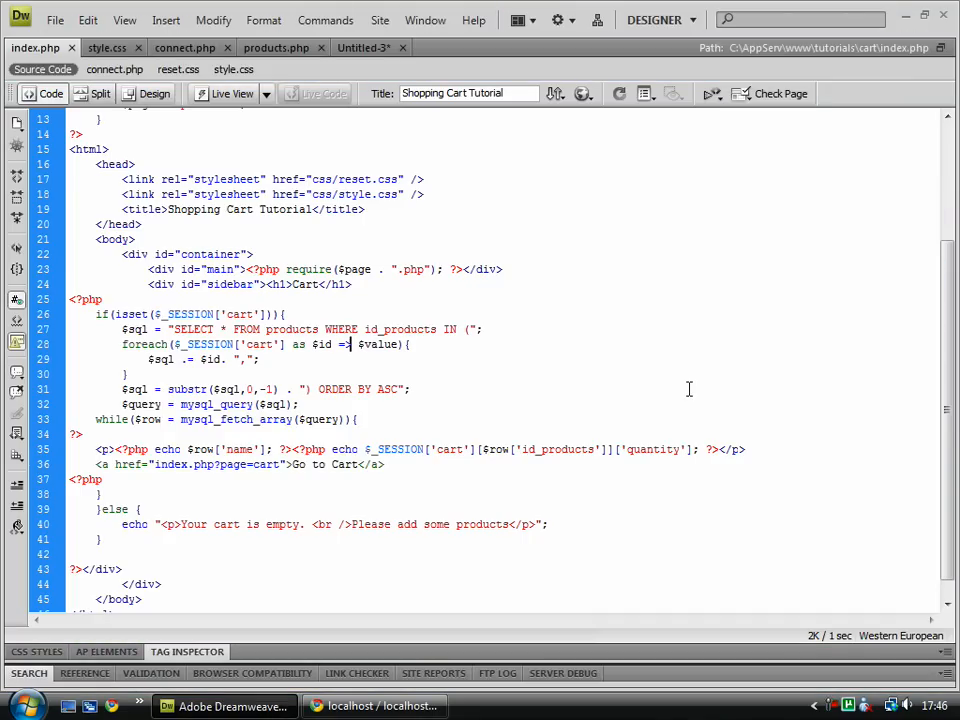
{"action": "mouse_move", "coordinate": [532, 156]}
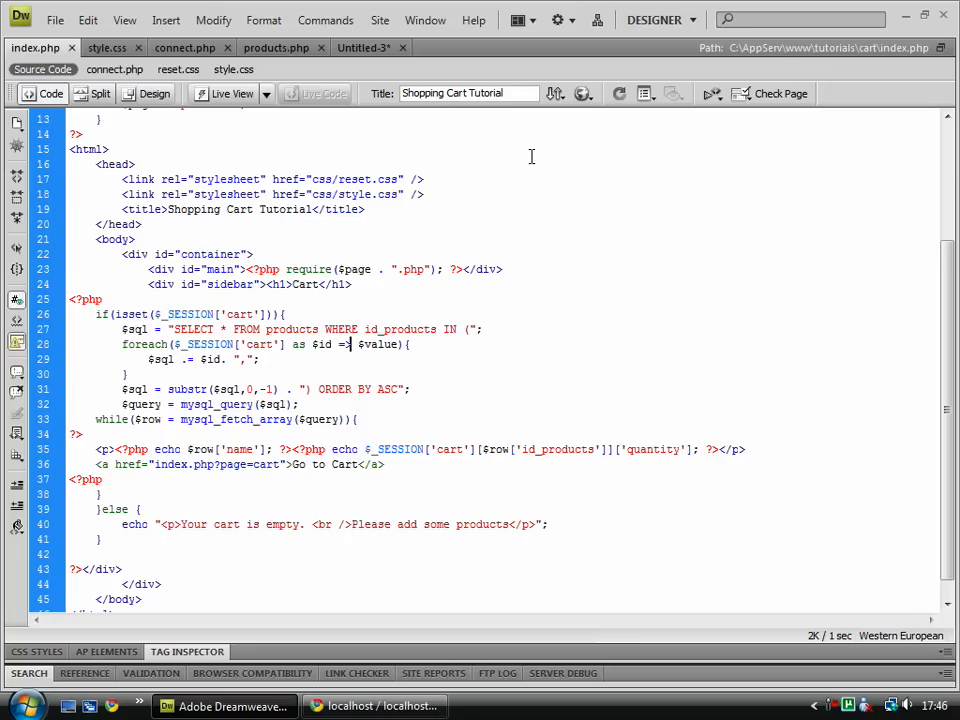